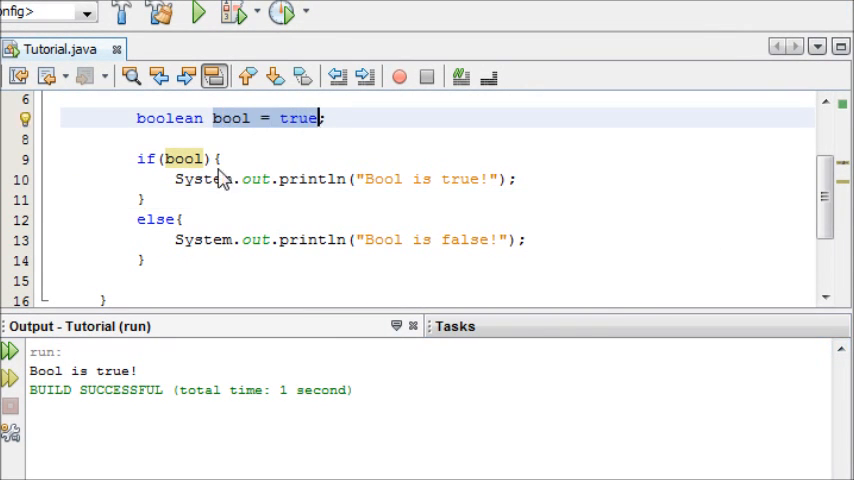
Rerun the boolean example so it prints 'Bool is true!', then select its code
click(198, 12)
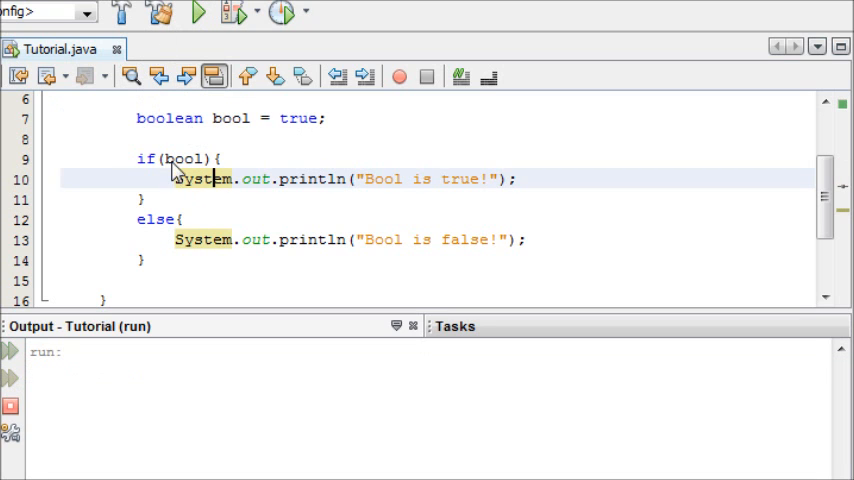
click(198, 12)
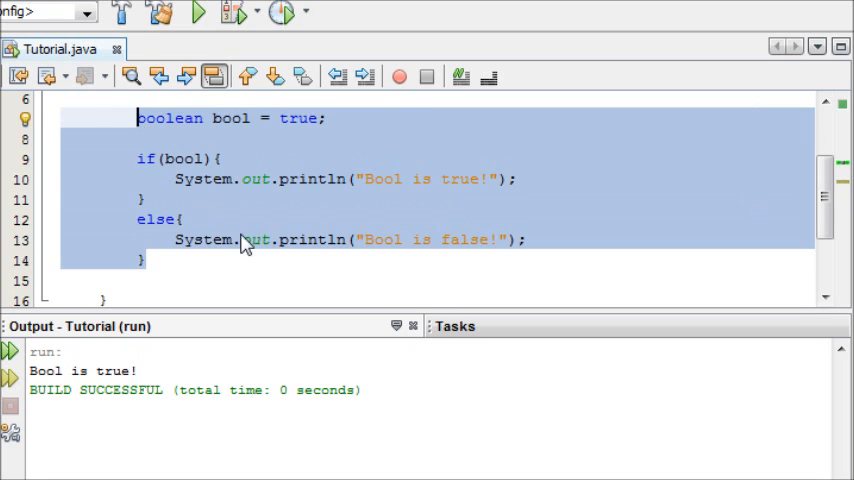
Delete the boolean code and declare int x = 10, int y = 20, int z = 30
key(Delete)
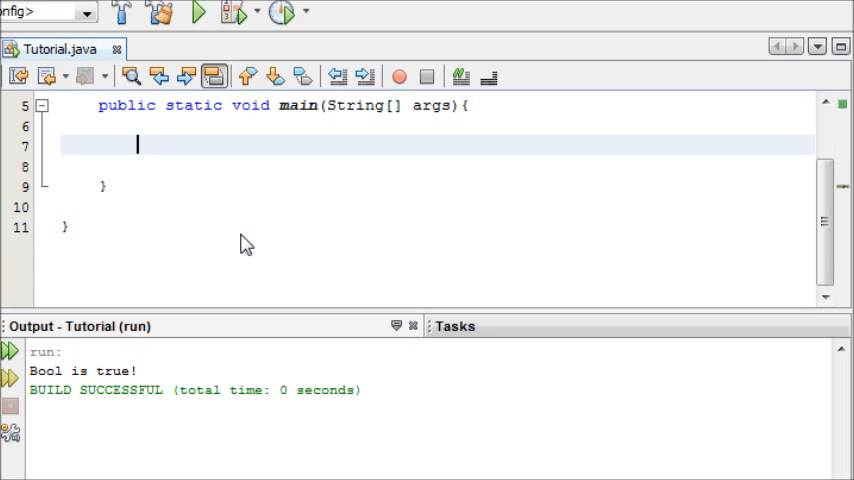
text(int x)
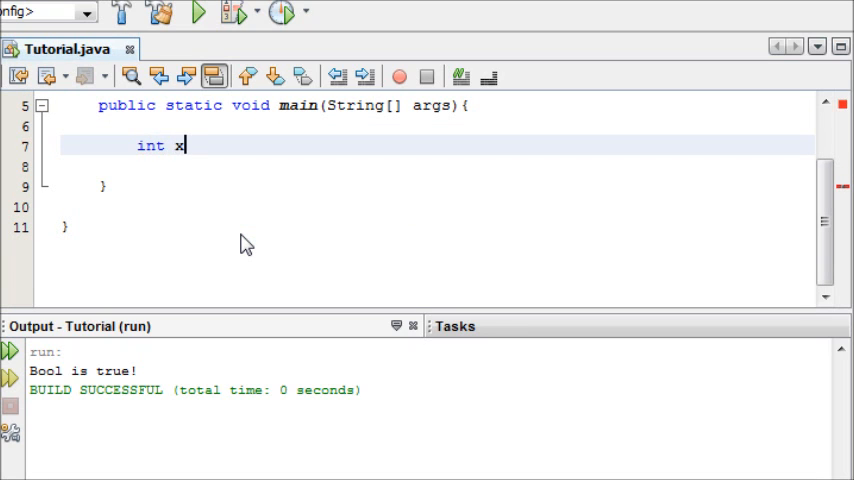
text(= 10;)
click(437, 166)
text(int y =)
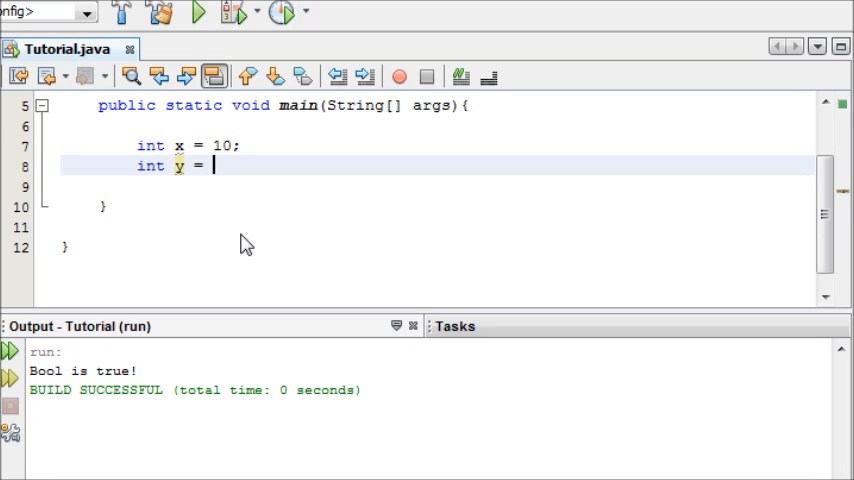
text(20;)
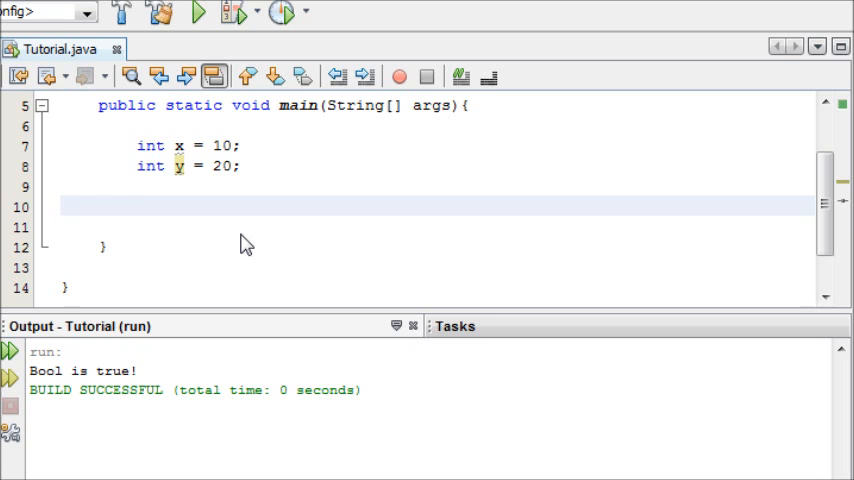
click(138, 205)
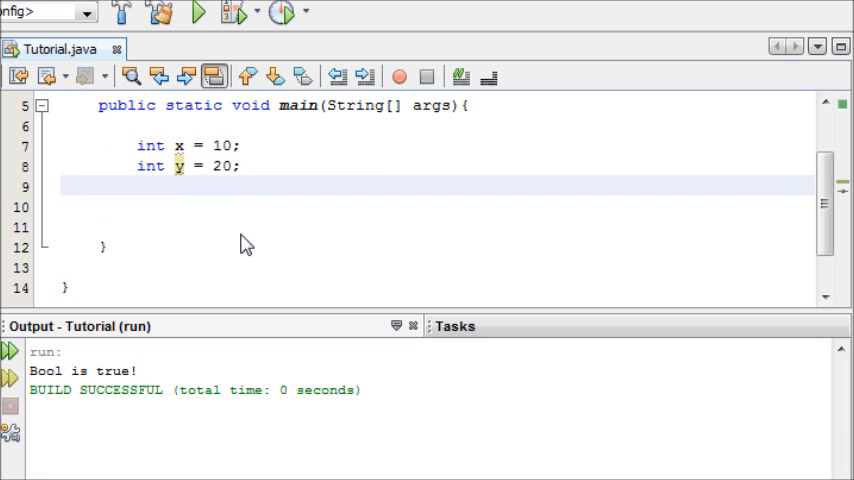
text(int z)
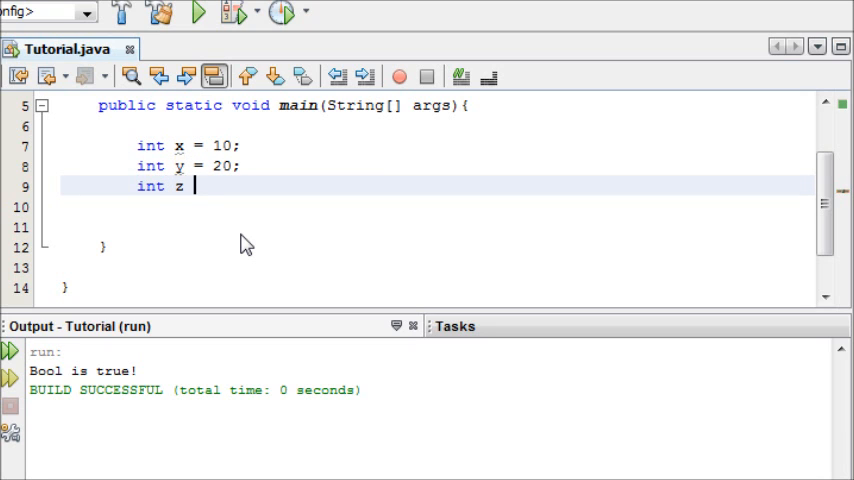
text(= 30;)
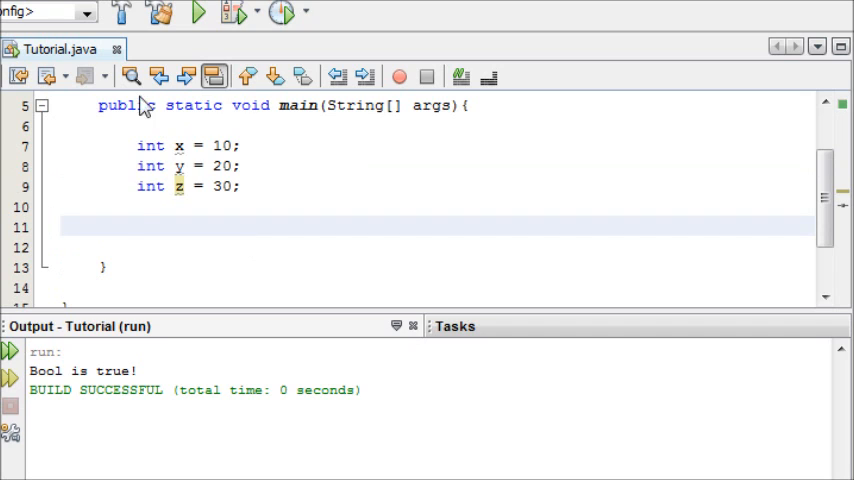
mouse_move(68, 95)
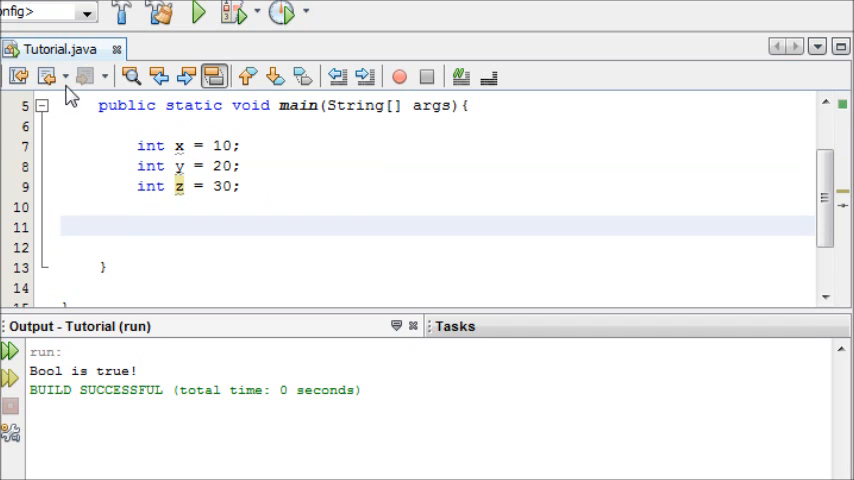
Write if (x > y) with System.out.println("X is greater than y") inside
text(if()
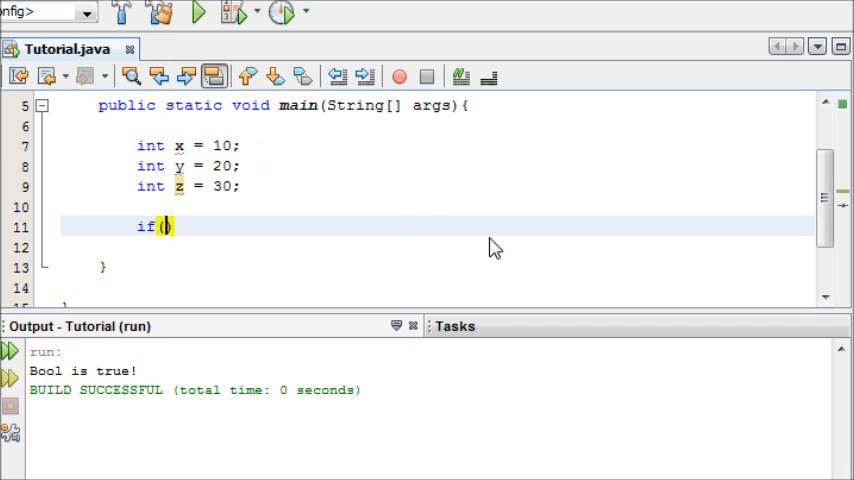
text({)
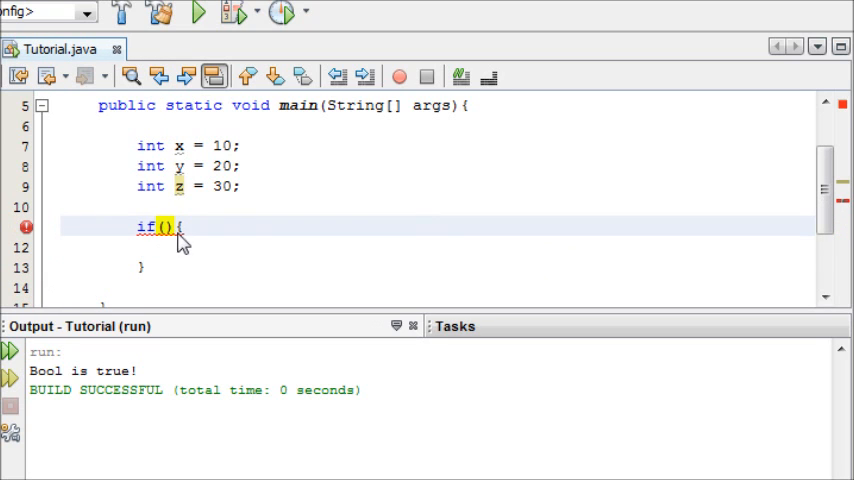
mouse_move(432, 308)
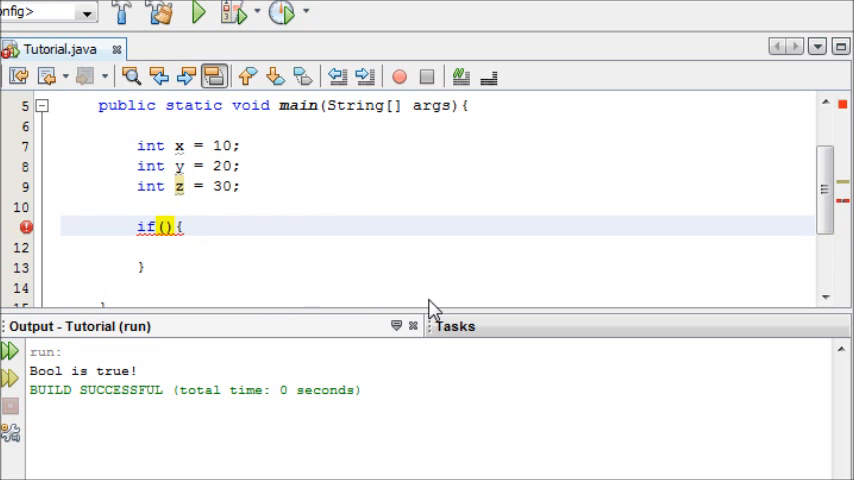
text(x)
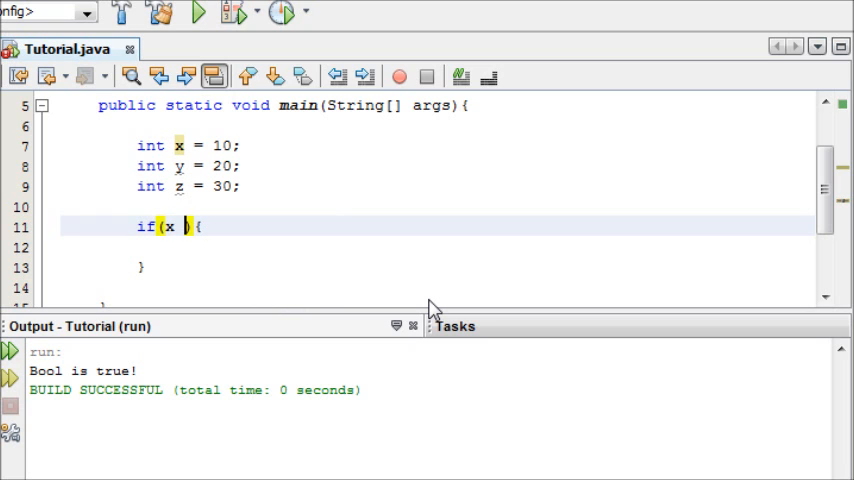
text(>)
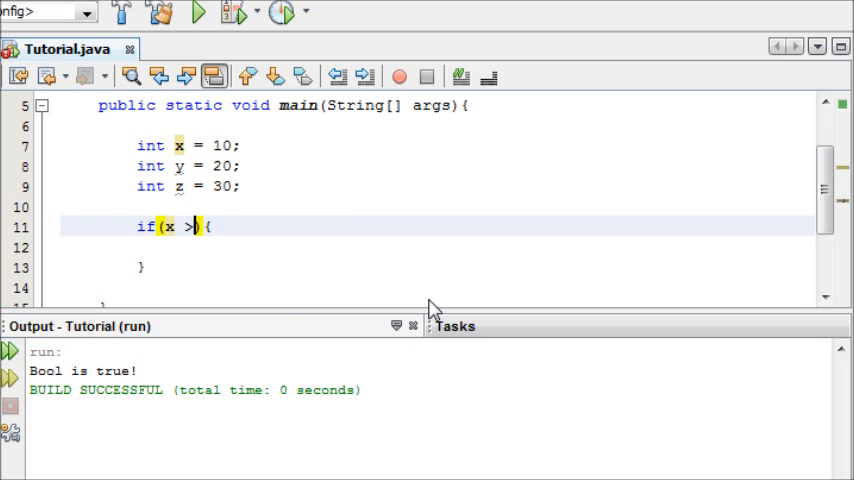
text(y)
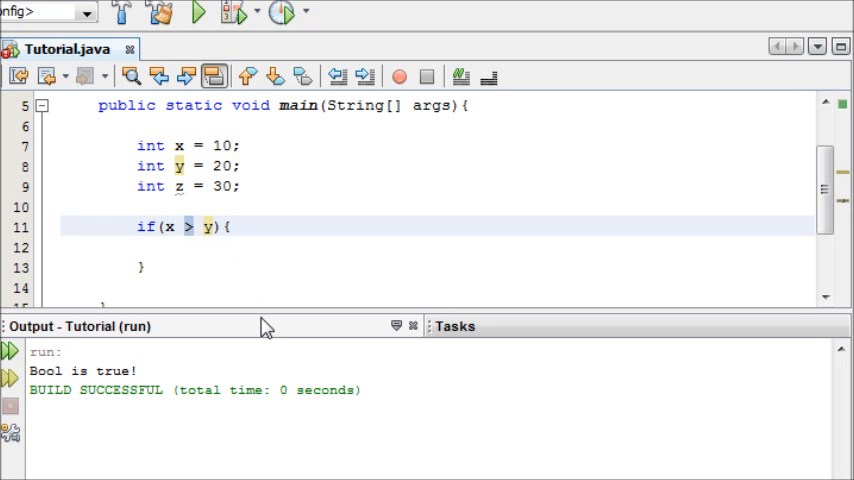
mouse_move(265, 328)
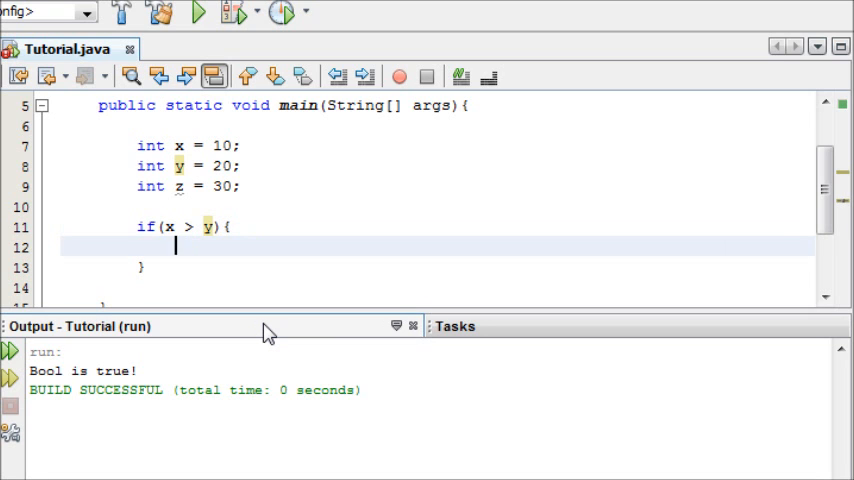
text(System.out)
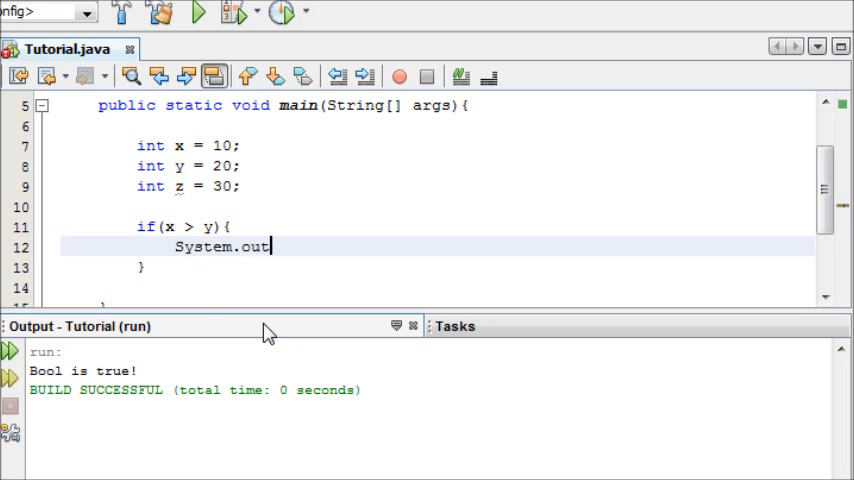
text(.println())
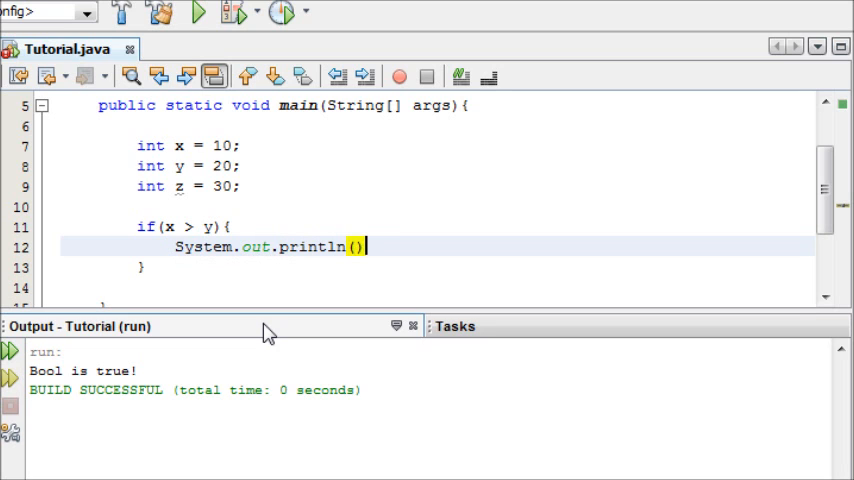
text("X")
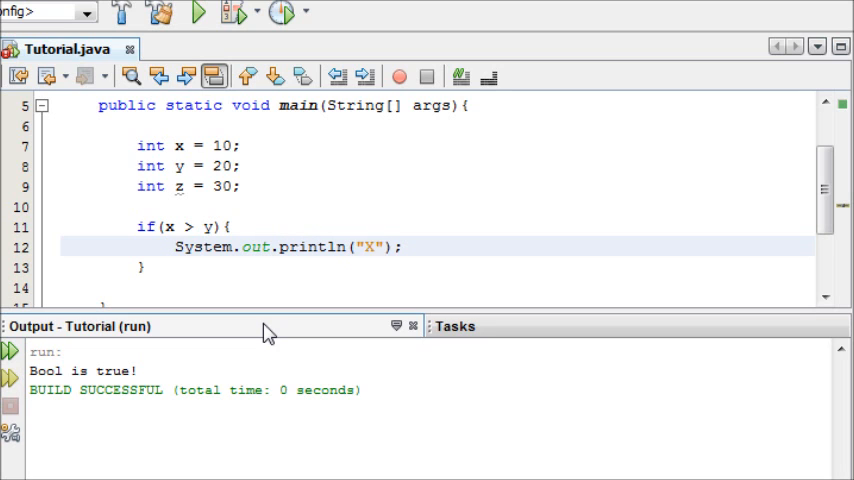
text(is greater than y)
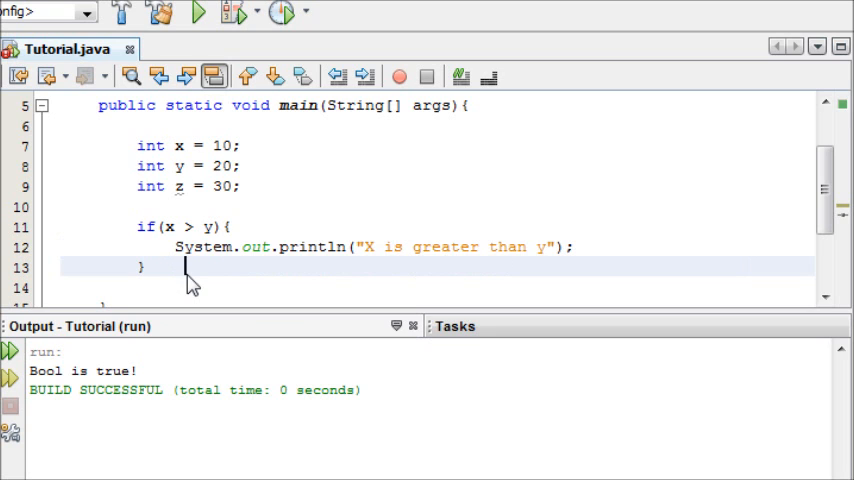
Write else if (y > z) with System.out.println("Y is greate than Z") inside
text(el)
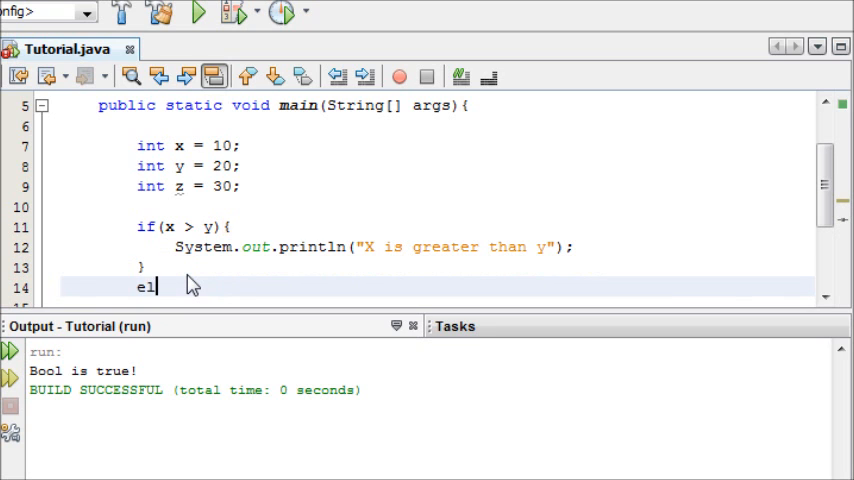
text(se if)
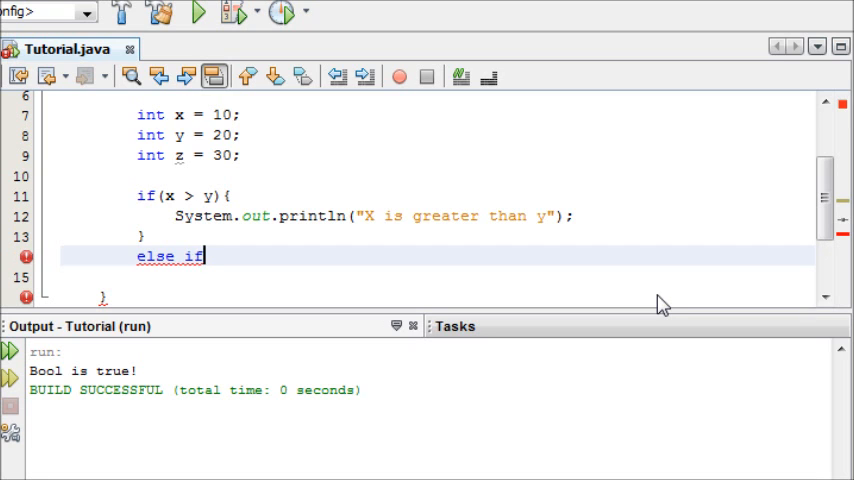
text((){)
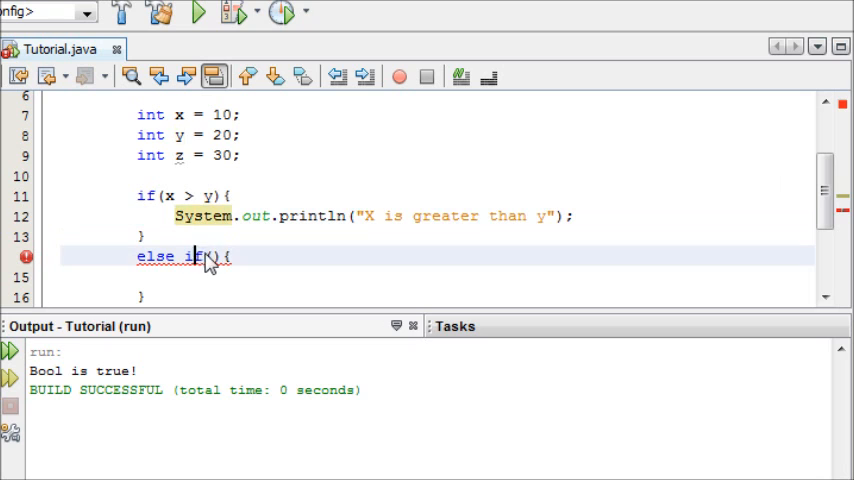
text(y > z)
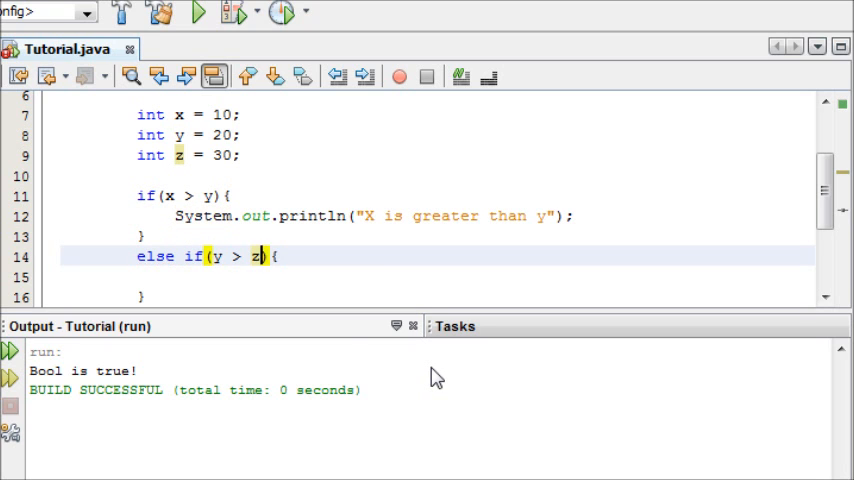
text(System.out.)
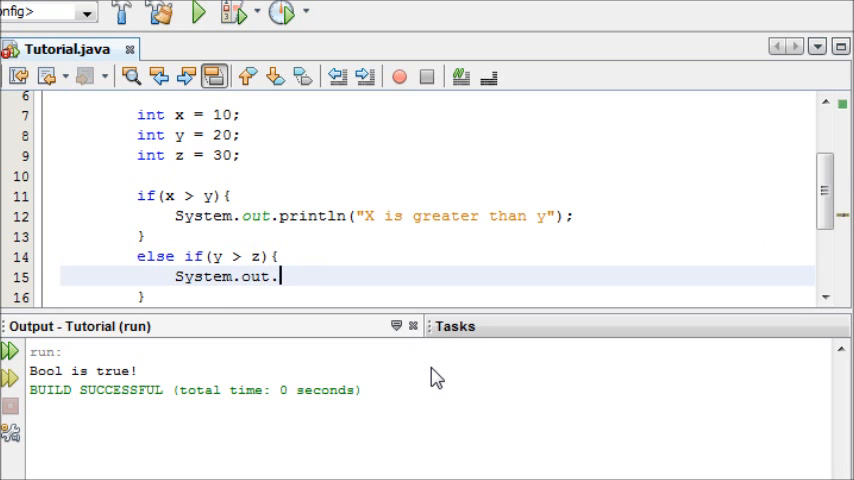
text(println(""))
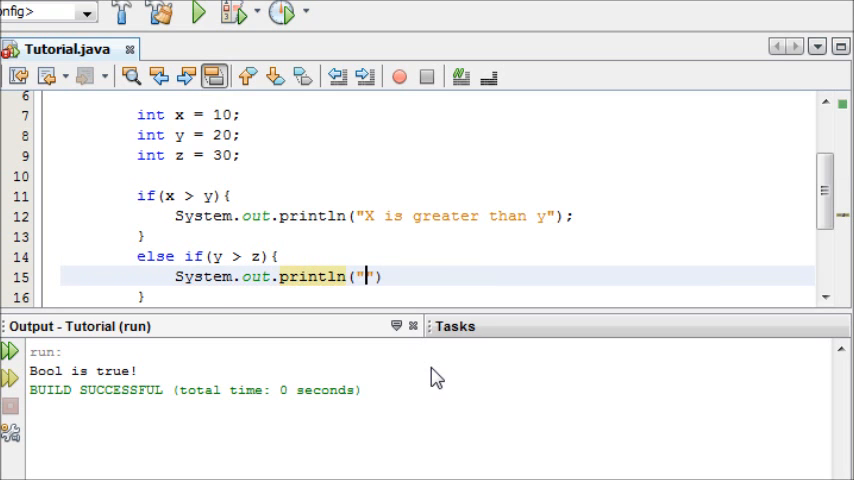
text(Y is greate than Z)
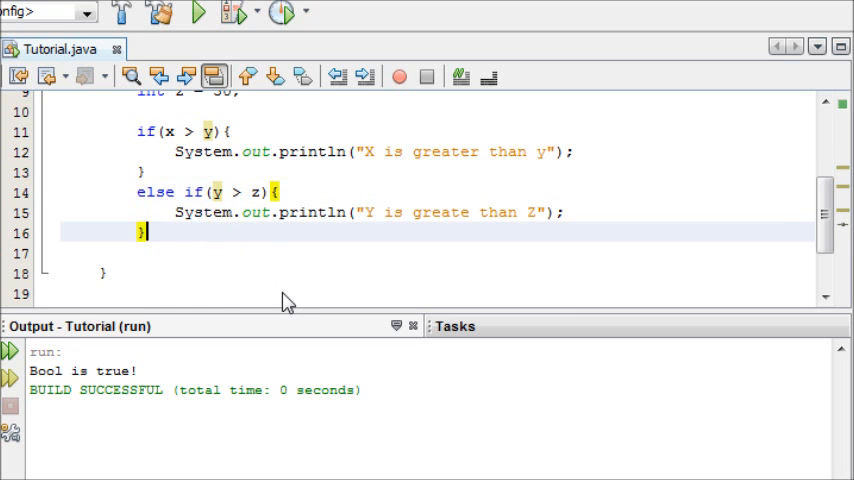
Write an else block with System.out.println("Z is the largest number")
text(else)
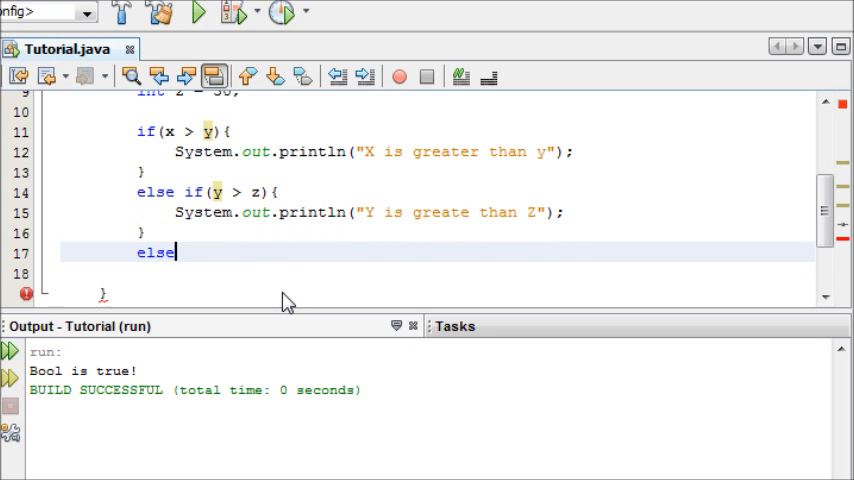
text({)
click(437, 273)
text(System.out.println()
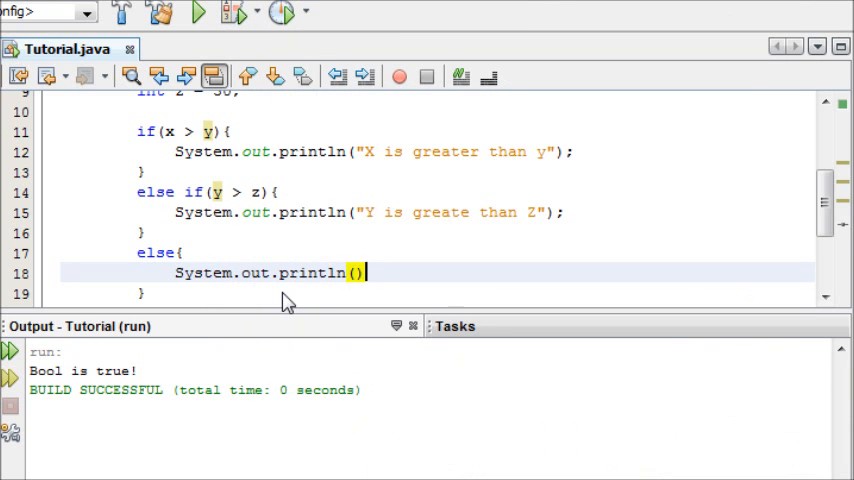
text(")
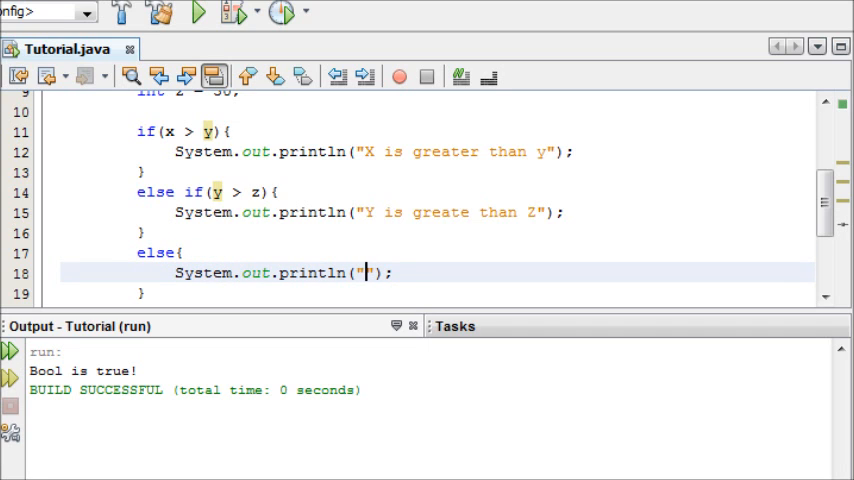
text(Z is the largest n)
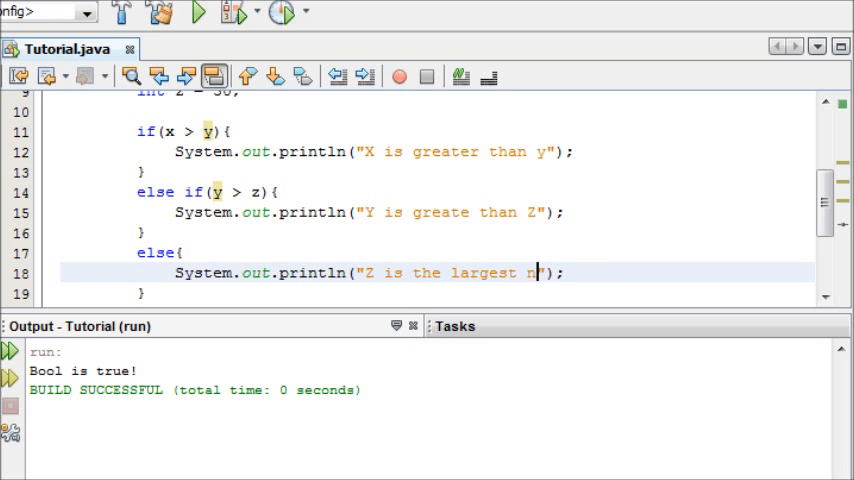
text(umber)
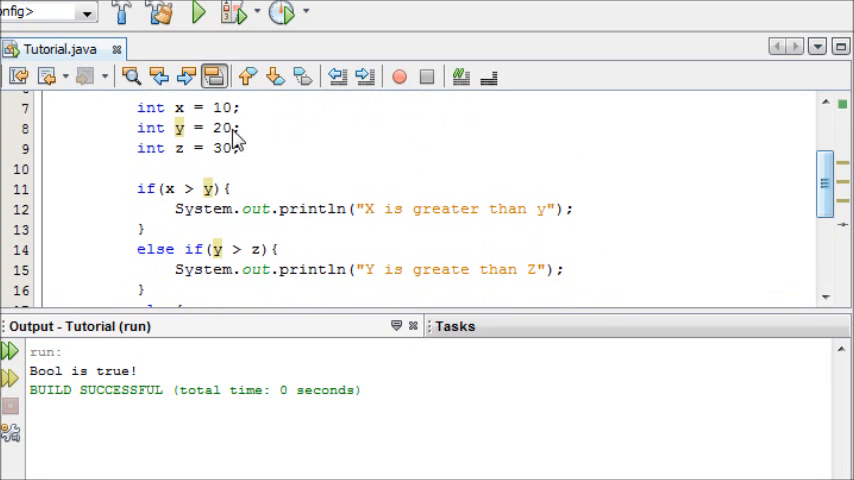
Remove the blank line, run to get 'Z is the largest number', then rerun with x = 100
click(244, 148)
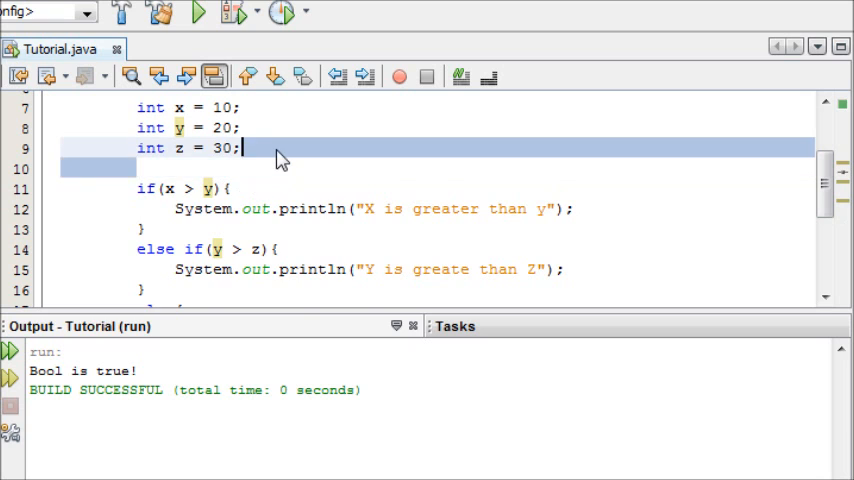
scroll(down, 3)
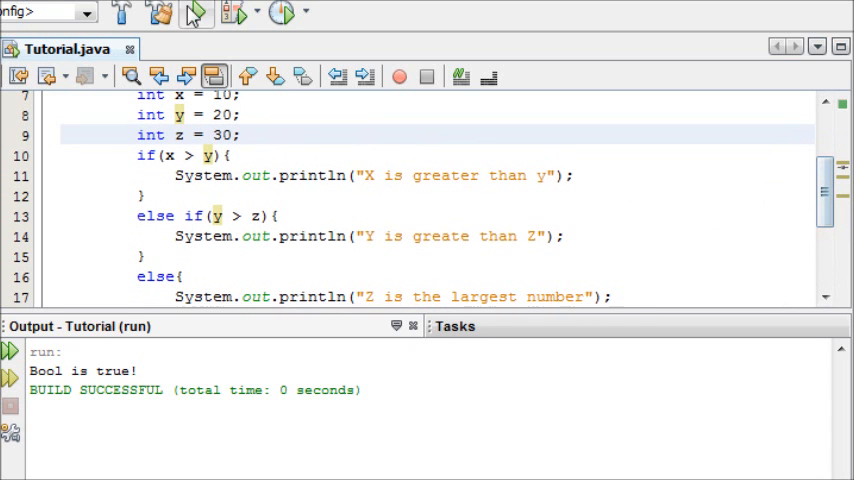
click(198, 12)
text(0)
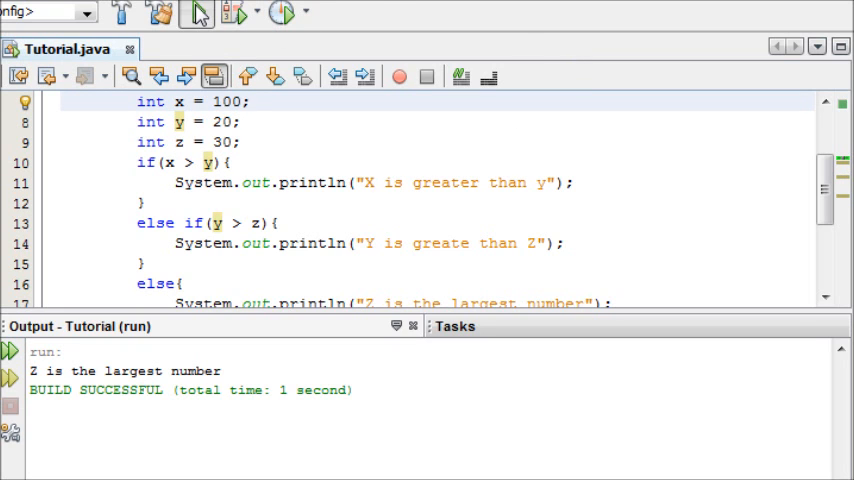
click(197, 12)
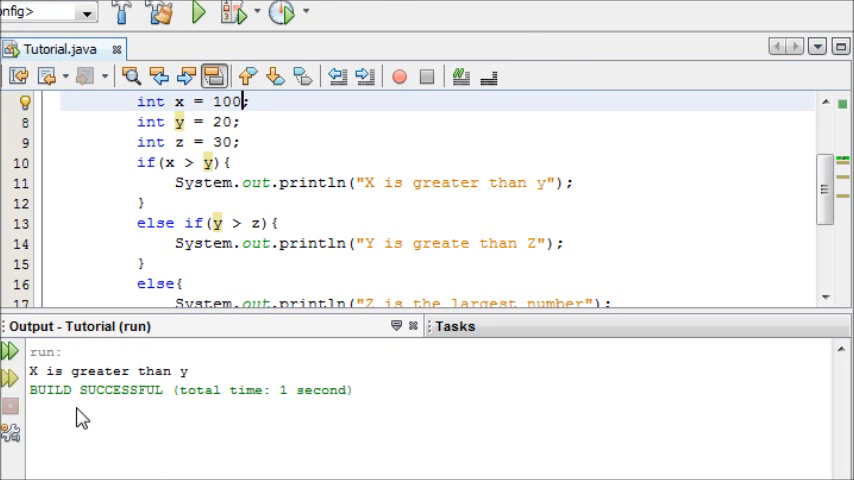
mouse_move(210, 251)
text(0)
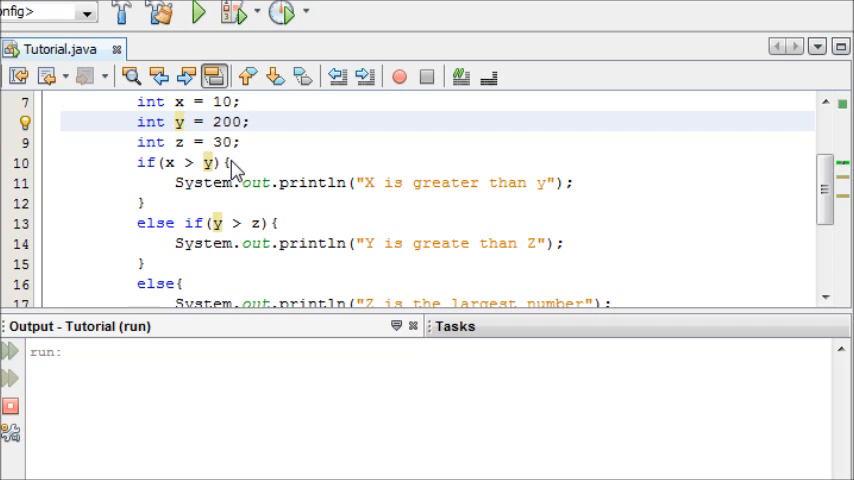
Run the program with x = 10 and y = 200, then set y back to 20
click(198, 12)
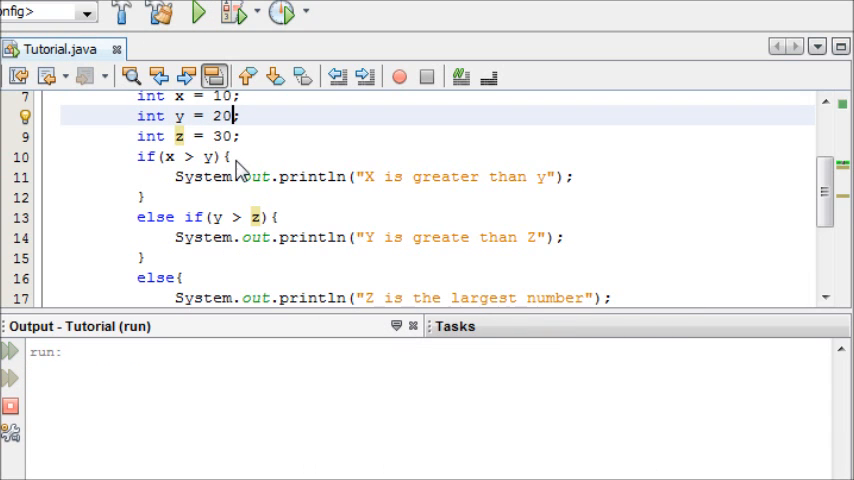
Rerun with x = 10, y = 20, z = 30 and confirm 'Z is the largest number' in Output
click(198, 12)
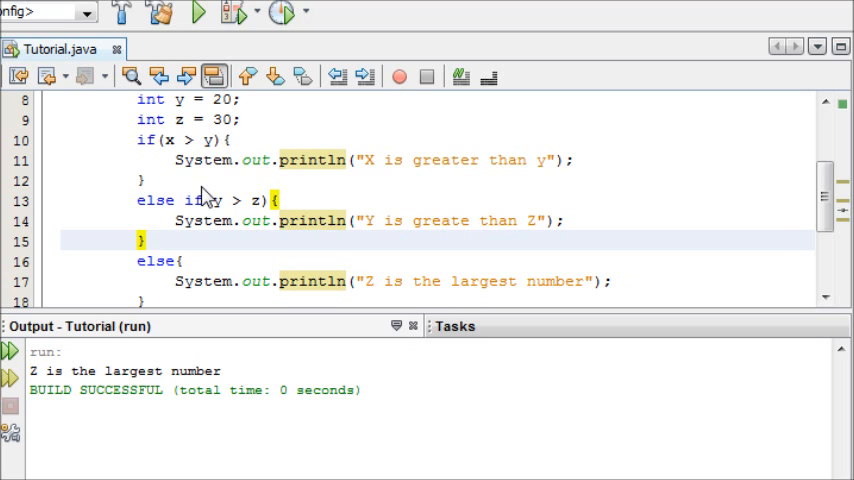
click(147, 240)
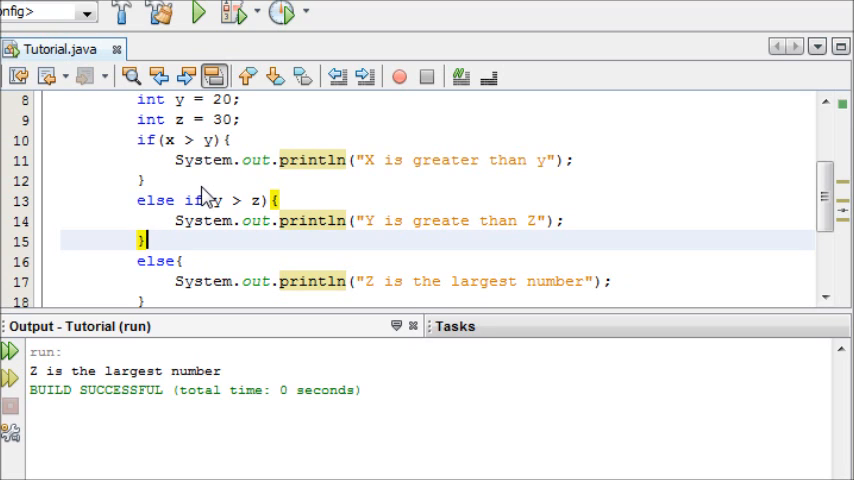